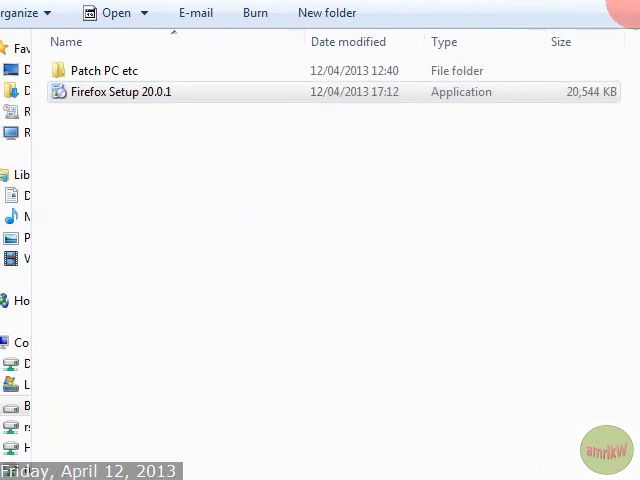
Launch Firefox Setup 20.0.1, allow it past the security warning, and reopen it.
click(110, 92)
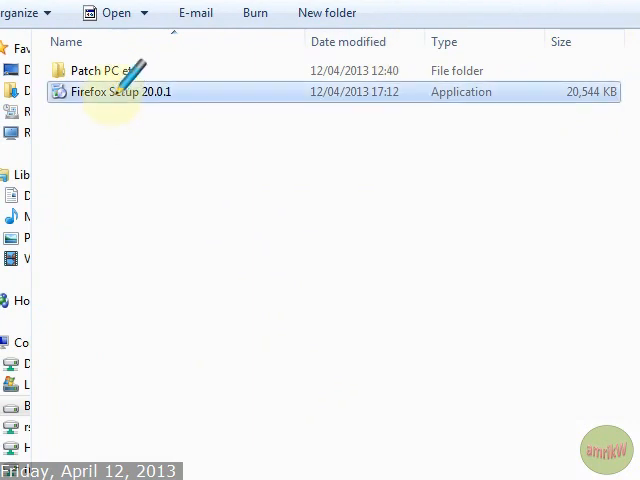
click(123, 92)
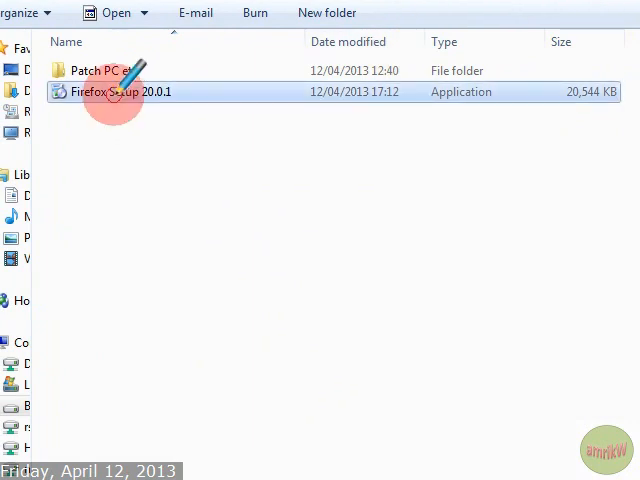
double_click(110, 91)
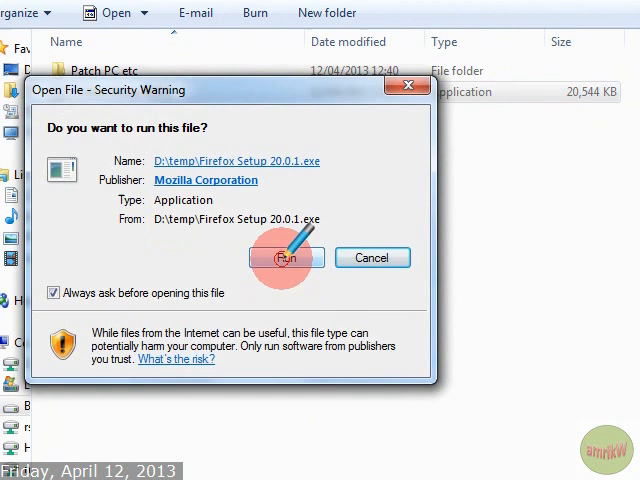
click(285, 258)
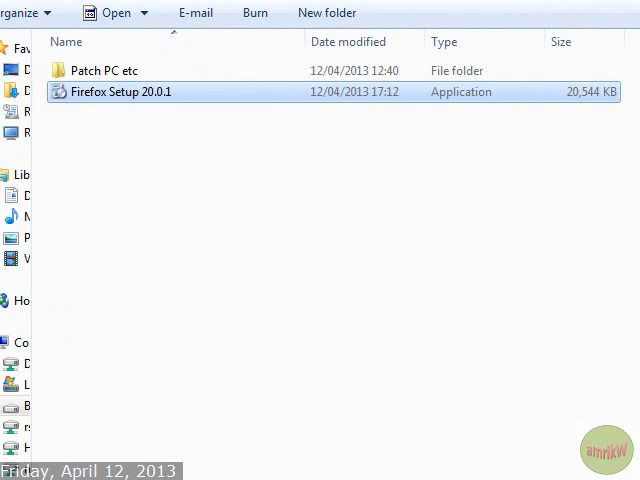
double_click(118, 91)
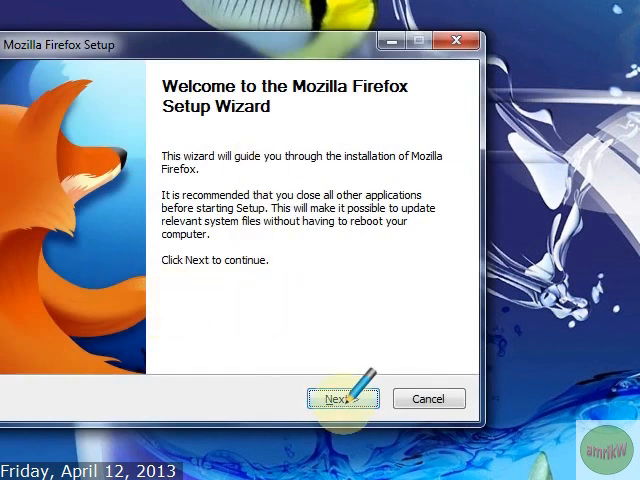
Pass the welcome page and pick the Custom setup type.
click(342, 396)
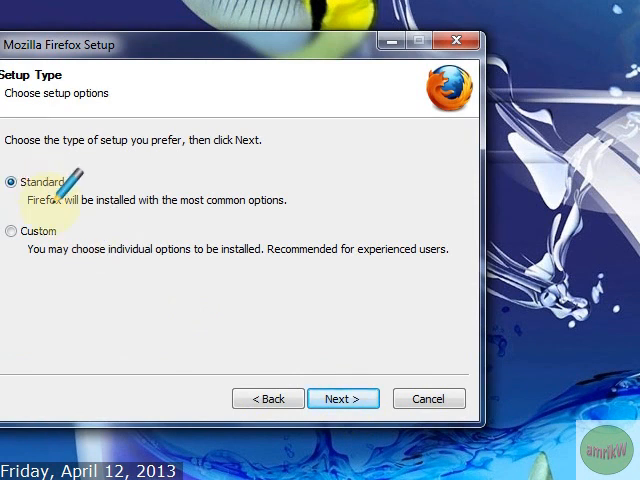
mouse_move(290, 198)
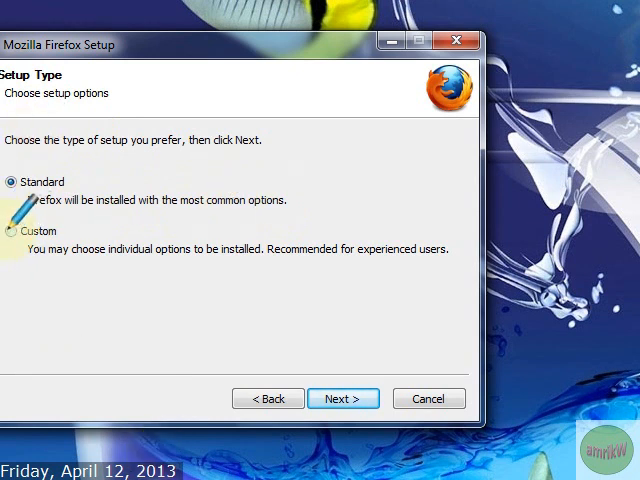
click(20, 225)
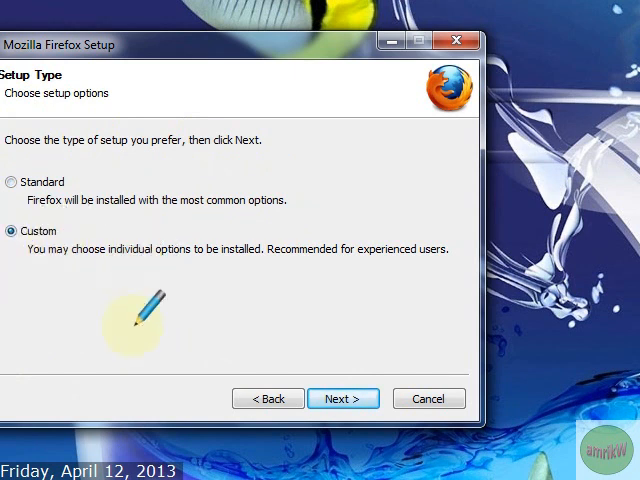
click(343, 398)
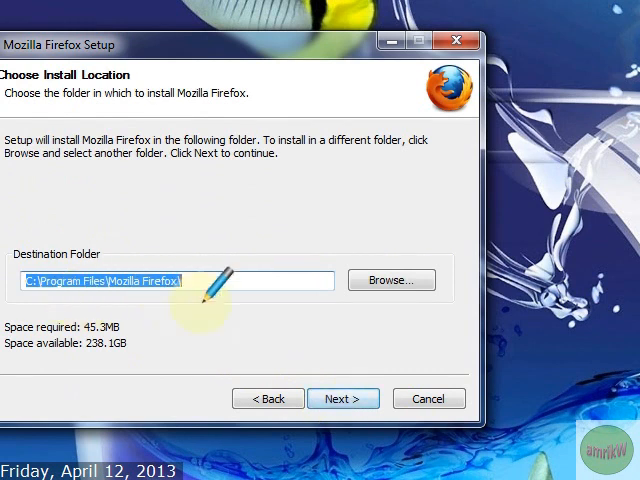
Accept the default install folder and keep both desktop and Start menu shortcuts.
click(343, 398)
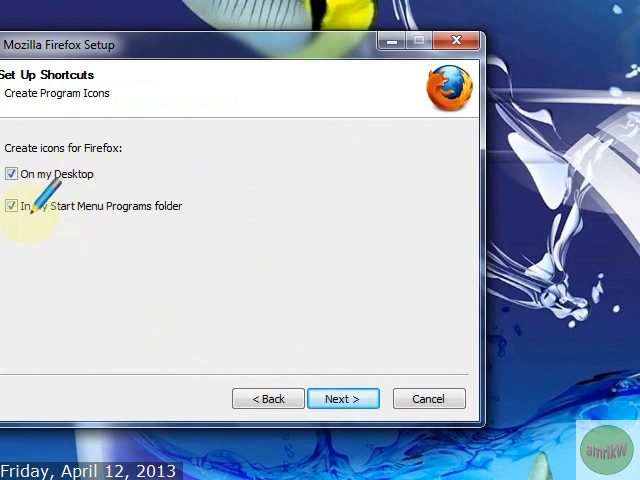
click(342, 398)
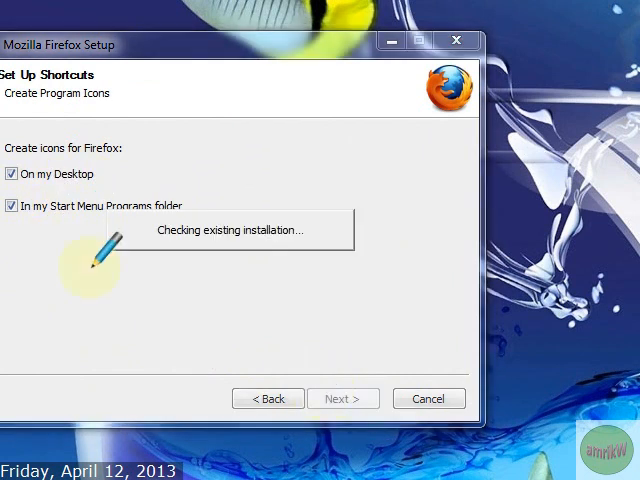
click(343, 398)
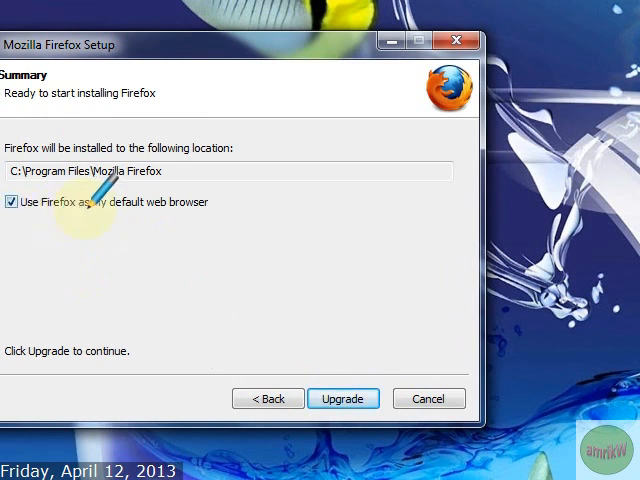
Uncheck 'Use Firefox as my default web browser' and run the upgrade.
click(24, 205)
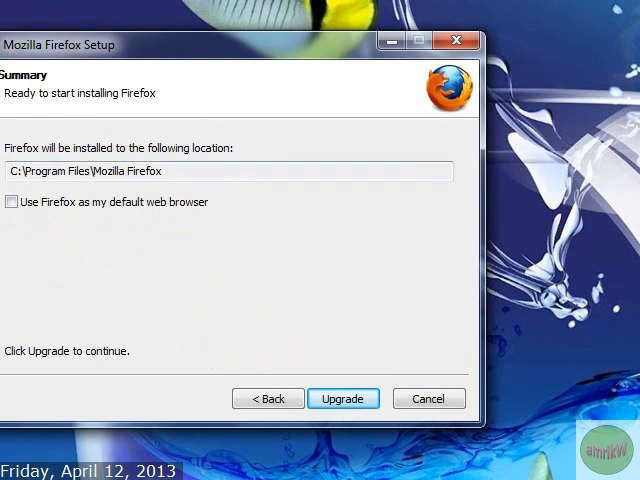
click(343, 398)
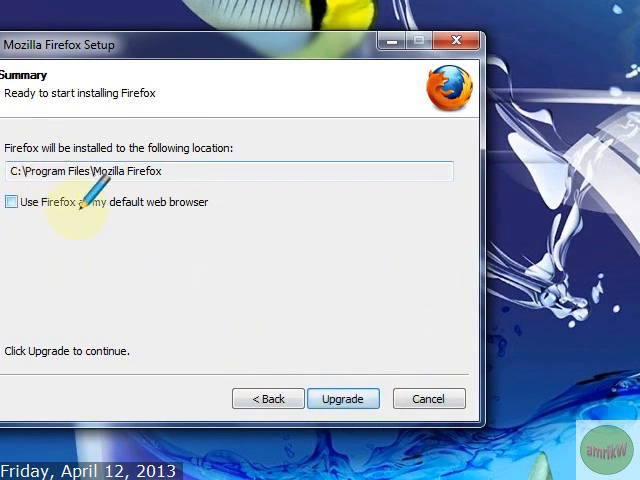
click(343, 398)
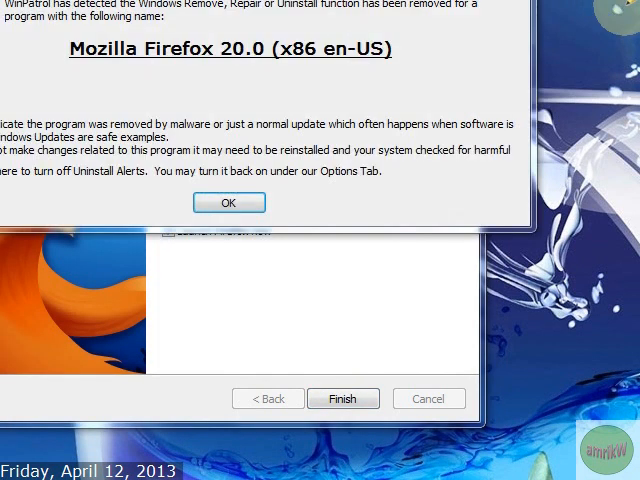
Dismiss the WinPatrol Firefox 20.0 removal alert and finish the setup wizard.
click(229, 202)
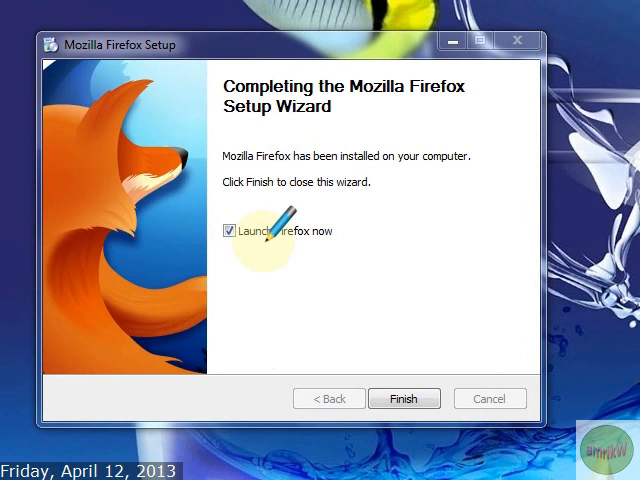
mouse_move(404, 398)
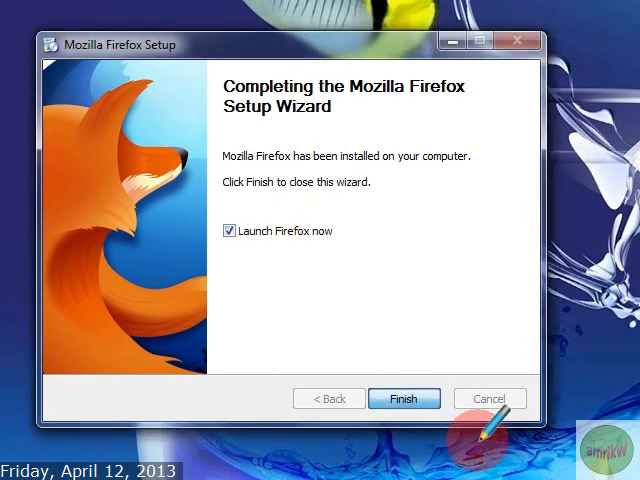
click(404, 398)
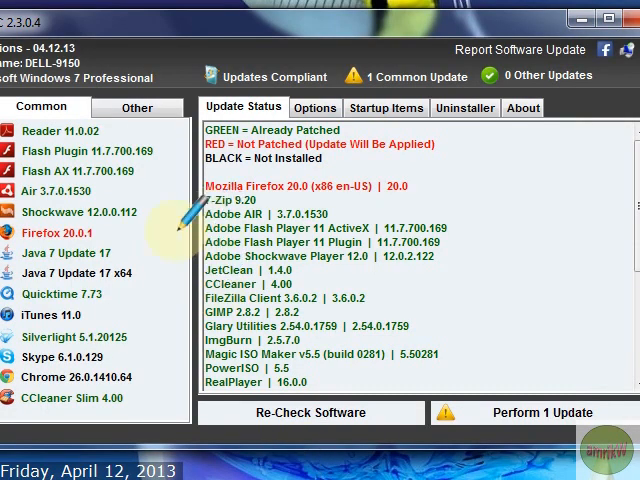
Re-check software in Patch My PC to confirm zero outdated programs.
click(537, 412)
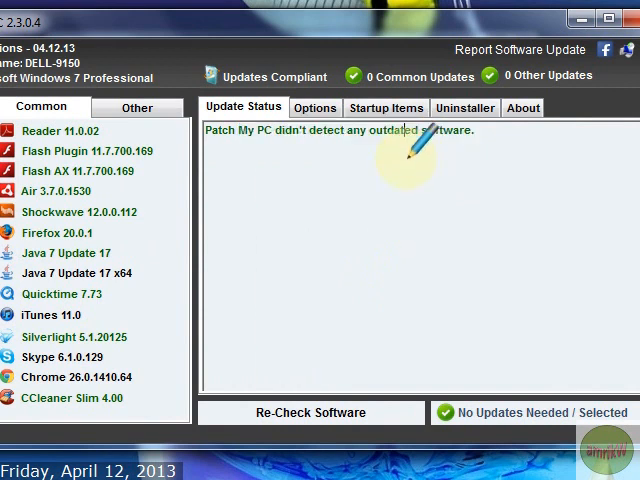
mouse_move(150, 200)
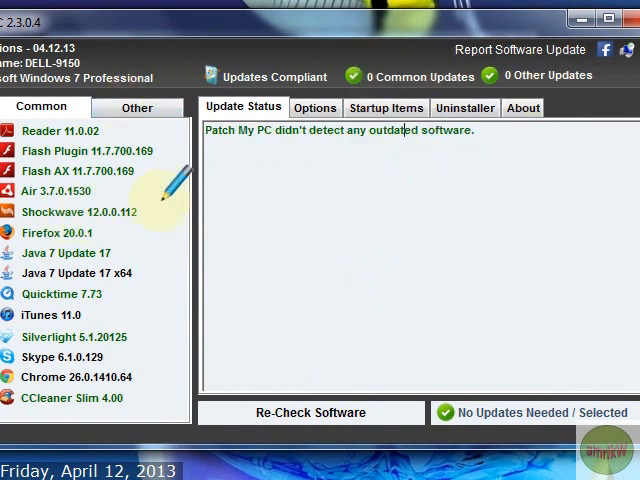